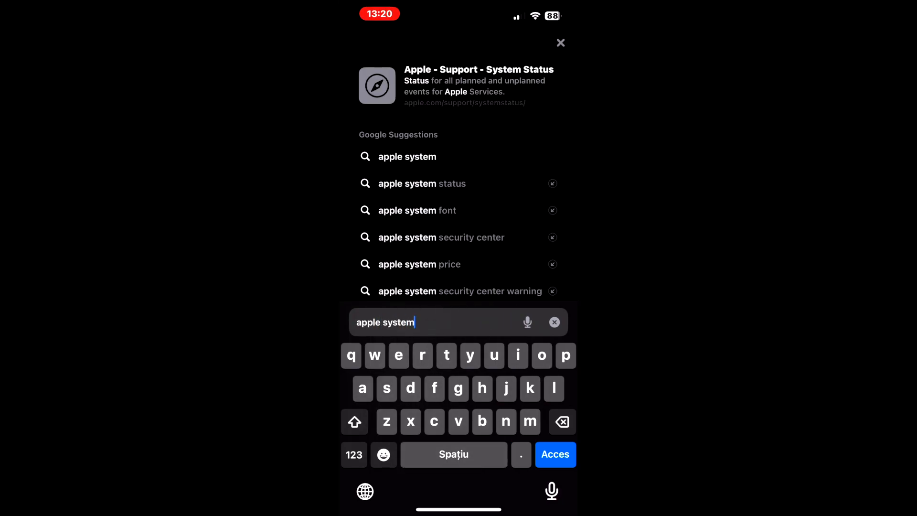
Step: Finish the query 'apple system status' and run the search
text(status)
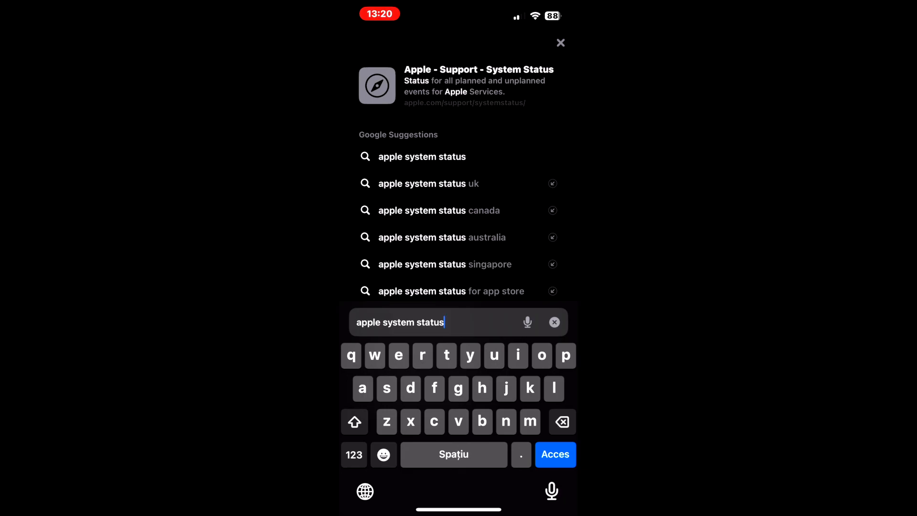
click(554, 322)
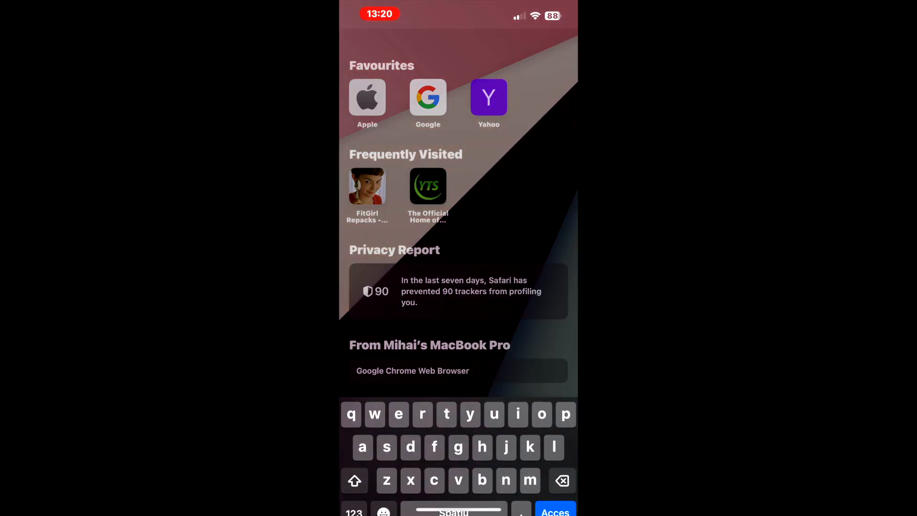
Step: Review Apple's System Status page for service problems, then switch to Settings
click(367, 97)
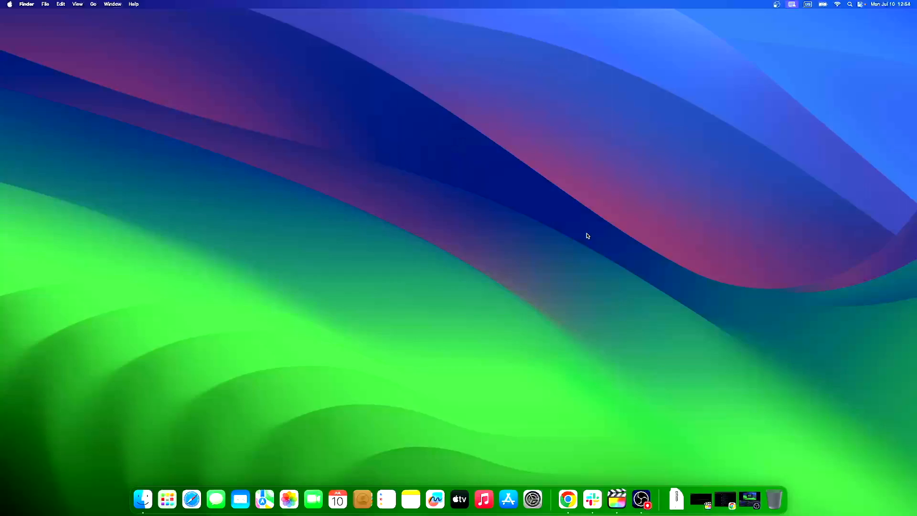
click(533, 498)
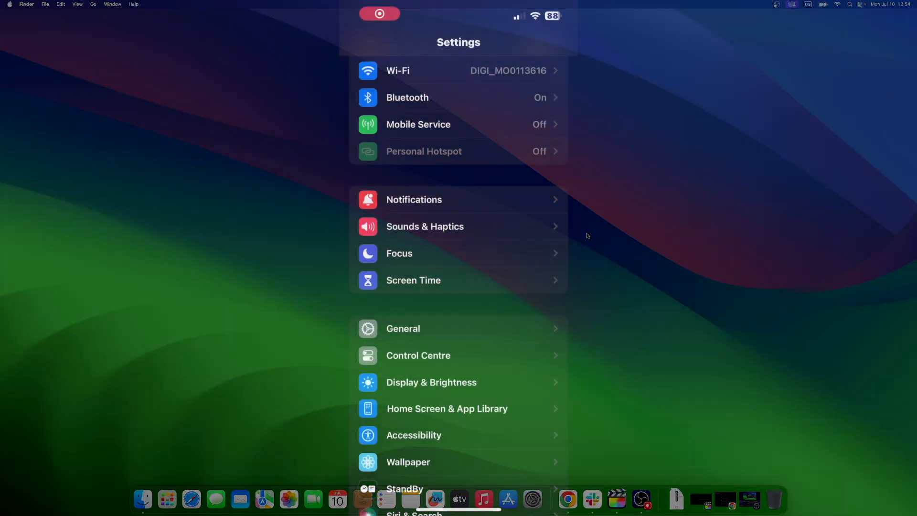
Step: Go into Screen Time to reach Content & Privacy Restrictions and its Privacy section
click(414, 280)
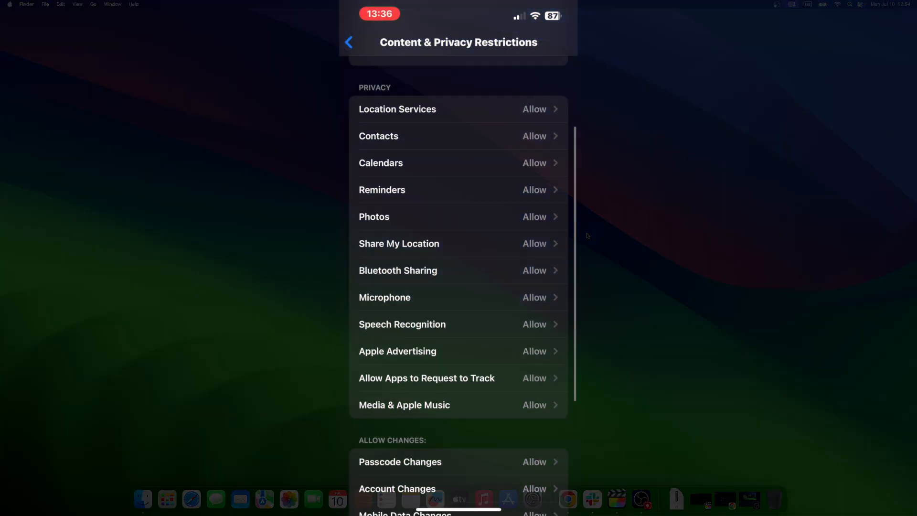
Step: Set Account Changes under Allow Changes to Don't Allow
scroll(up, 3)
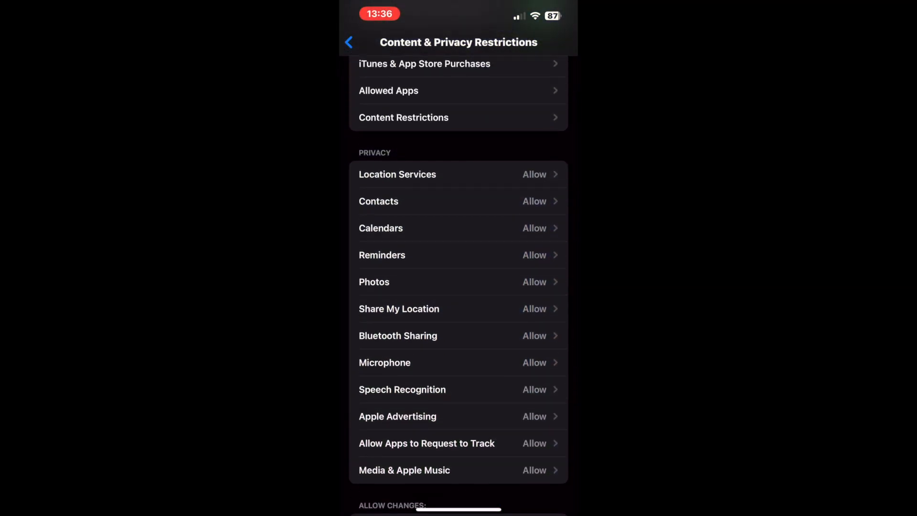
scroll(down, 3)
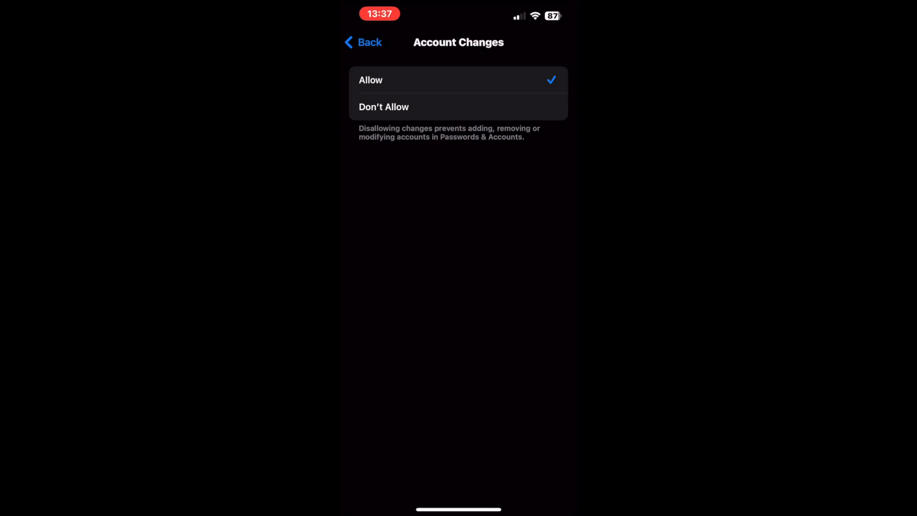
click(384, 106)
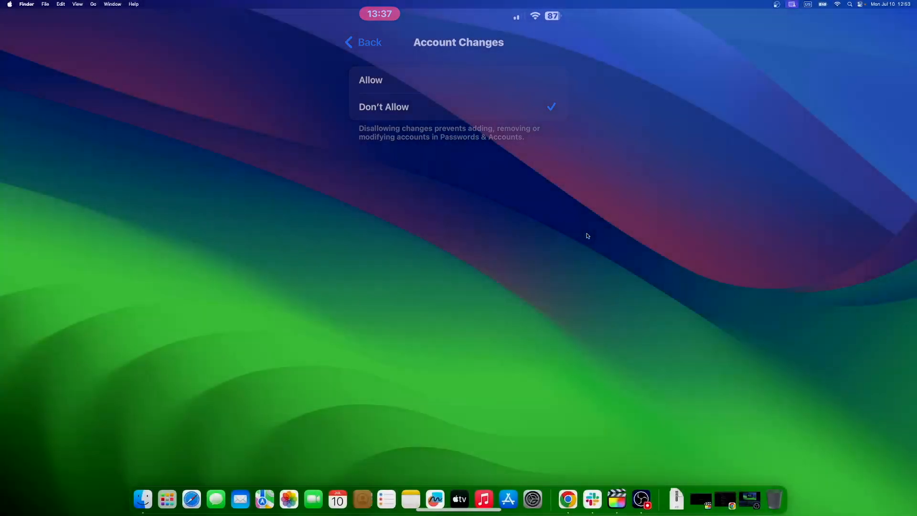